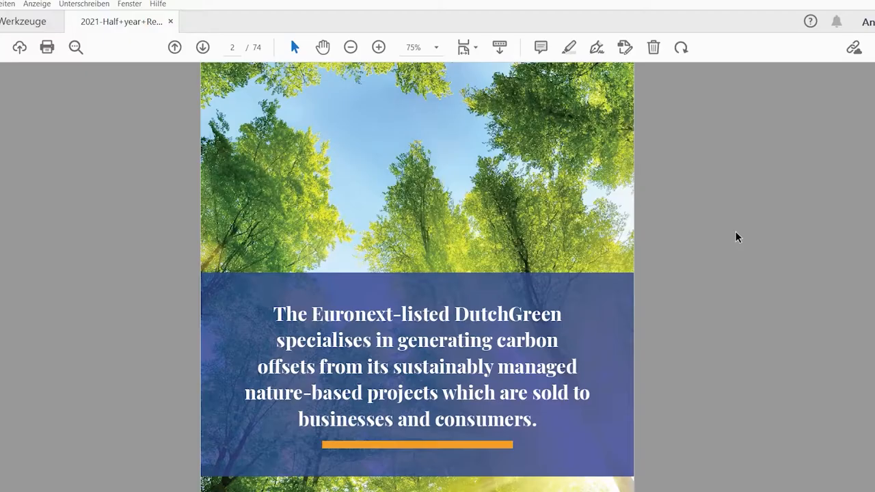
Step: Return to the report's cover page and scroll down to page 11, Business model
left_click(174, 47)
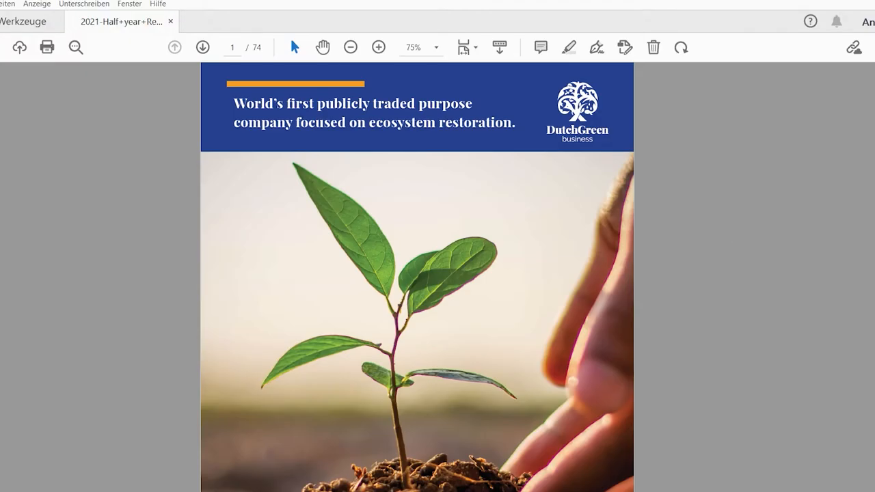
scroll("down", 3)
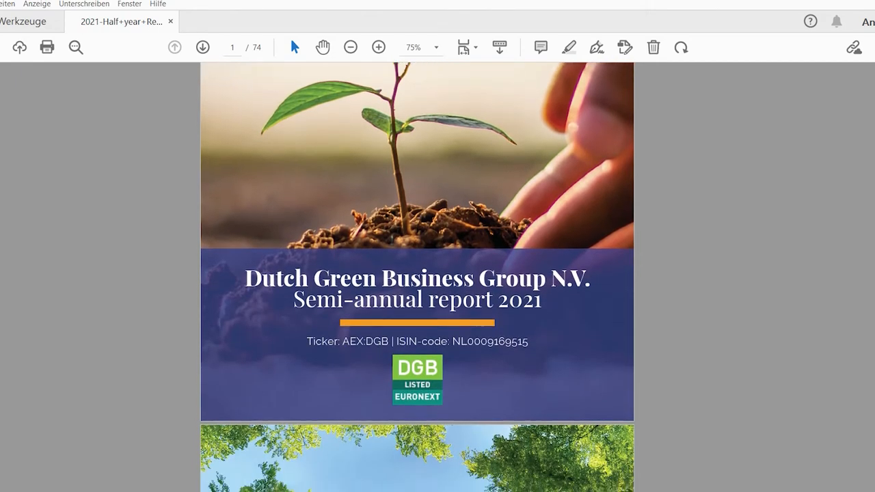
scroll("down", 3)
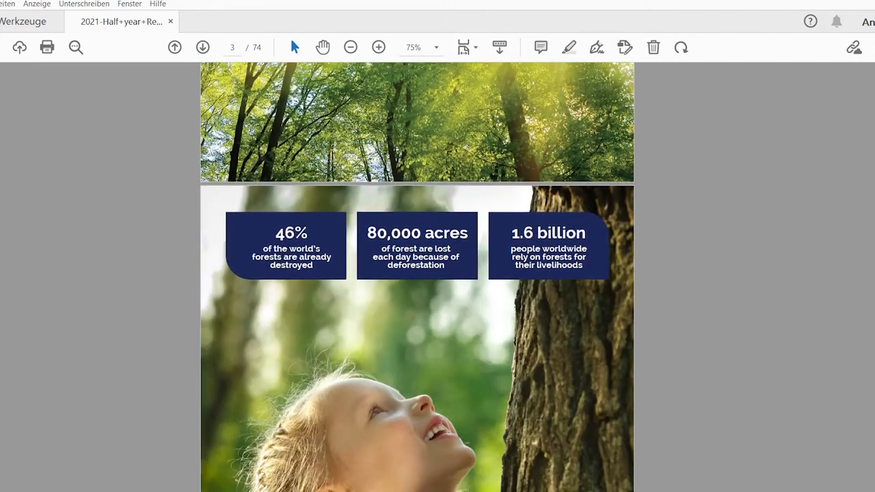
scroll("down", 3)
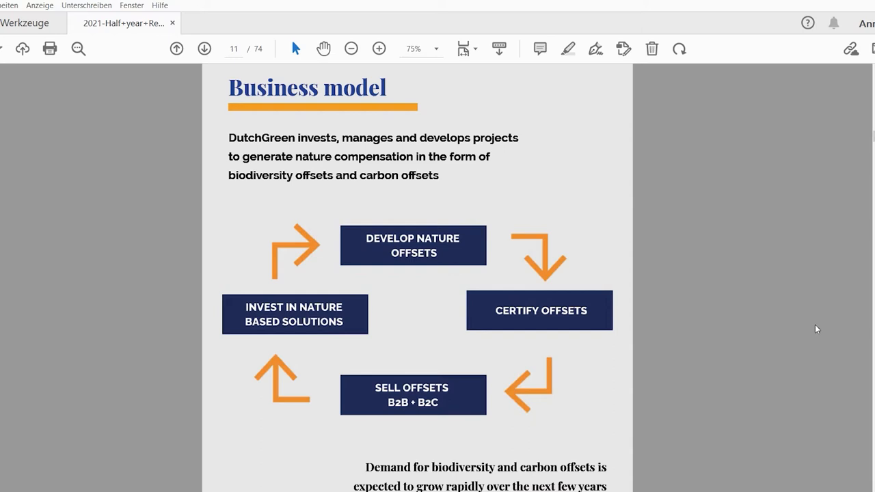
mouse_move(741, 288)
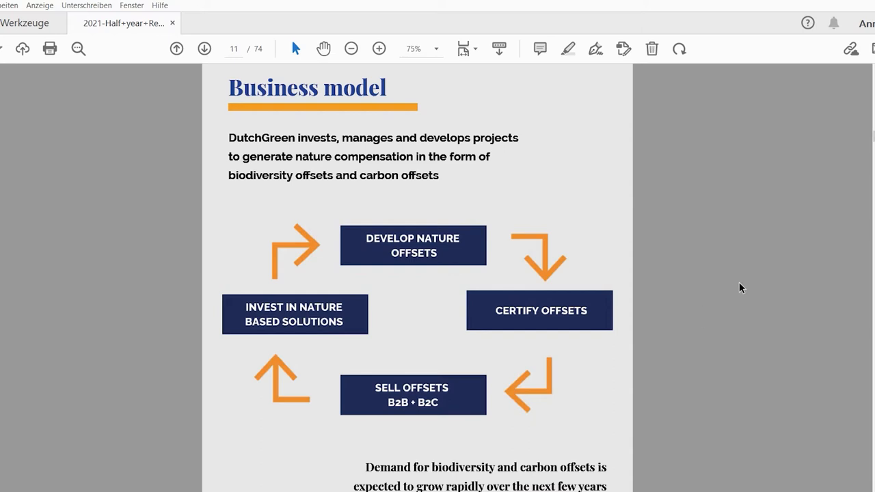
mouse_move(772, 261)
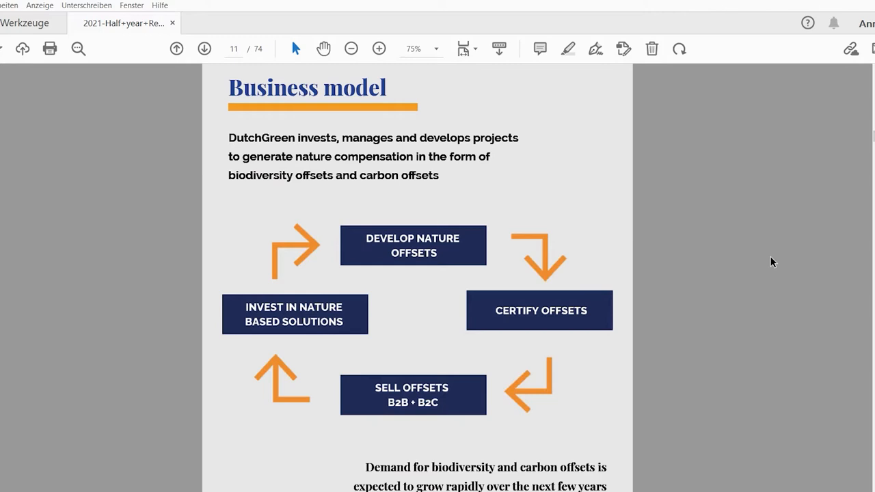
mouse_move(776, 262)
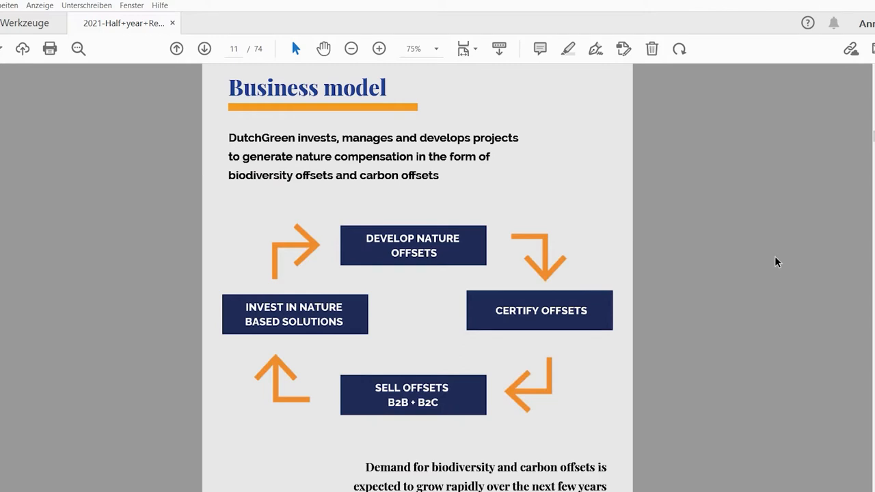
mouse_move(841, 388)
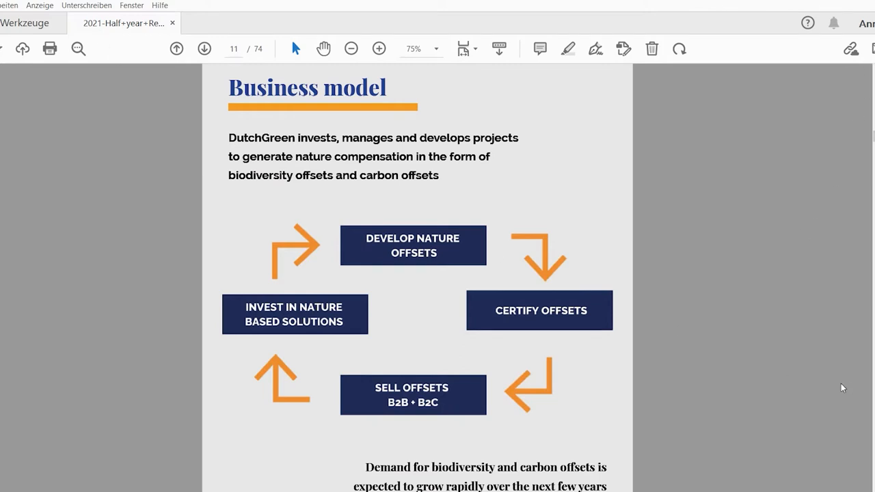
mouse_move(741, 288)
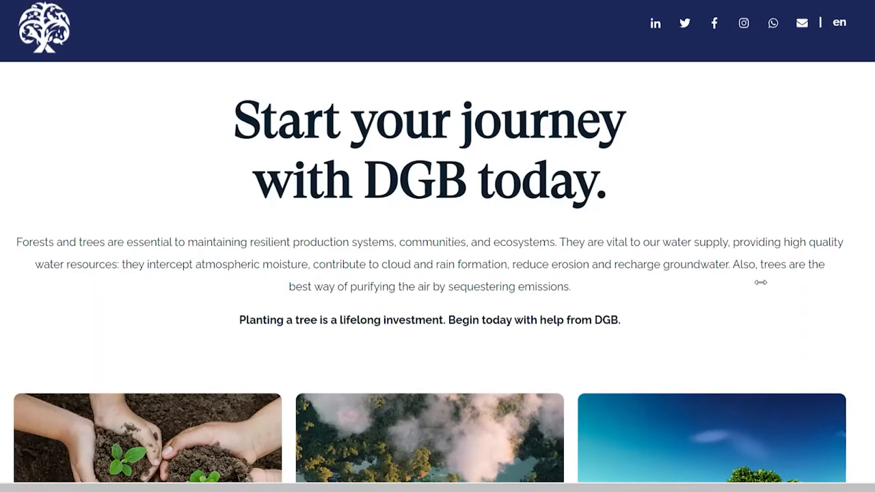
mouse_move(868, 230)
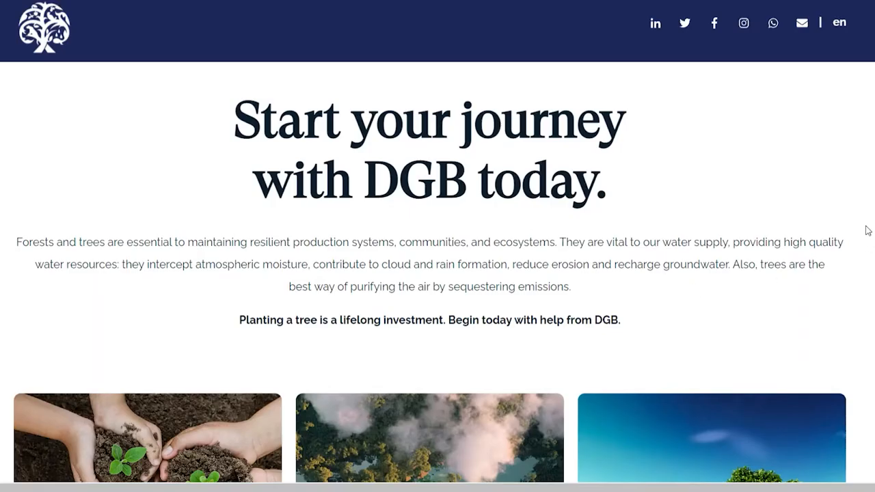
Step: Scroll the Plant a tree page down to the monthly tree subscription plan cards
scroll("down", 3)
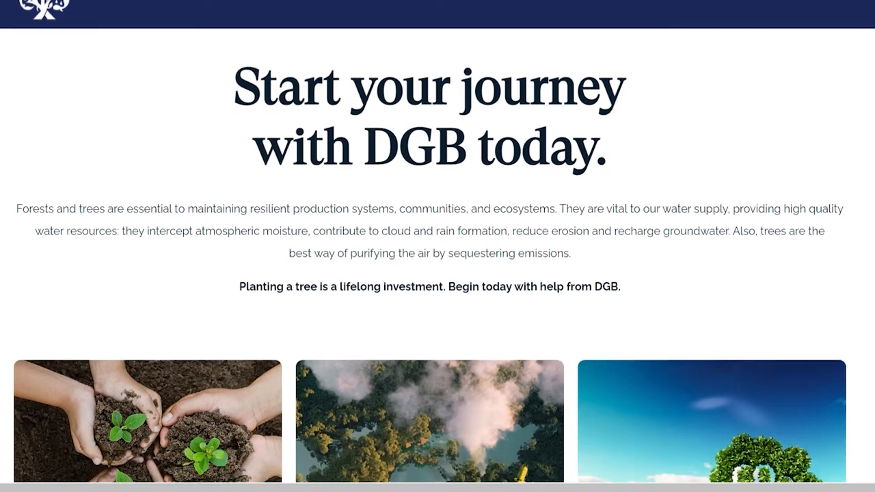
scroll("down", 3)
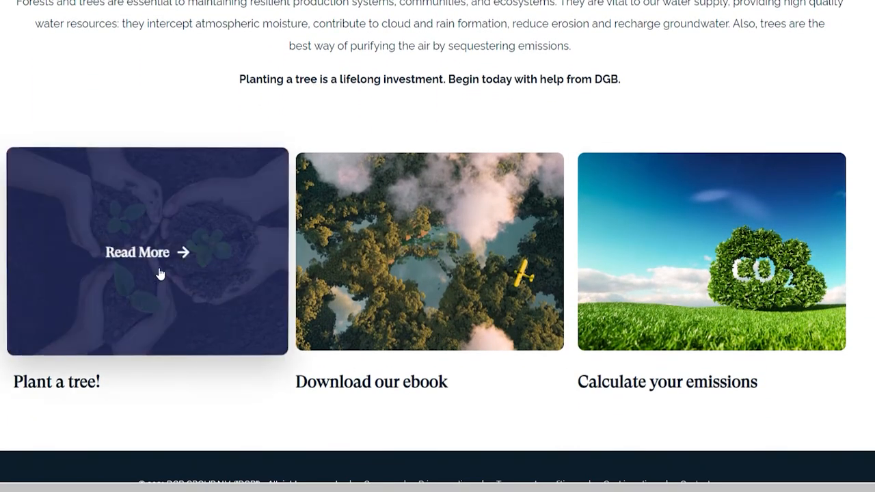
scroll("up", 3)
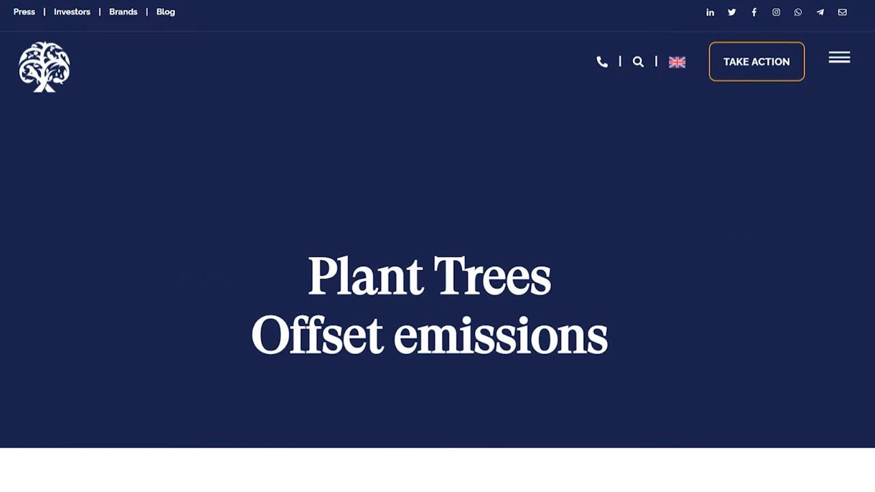
scroll("down", 3)
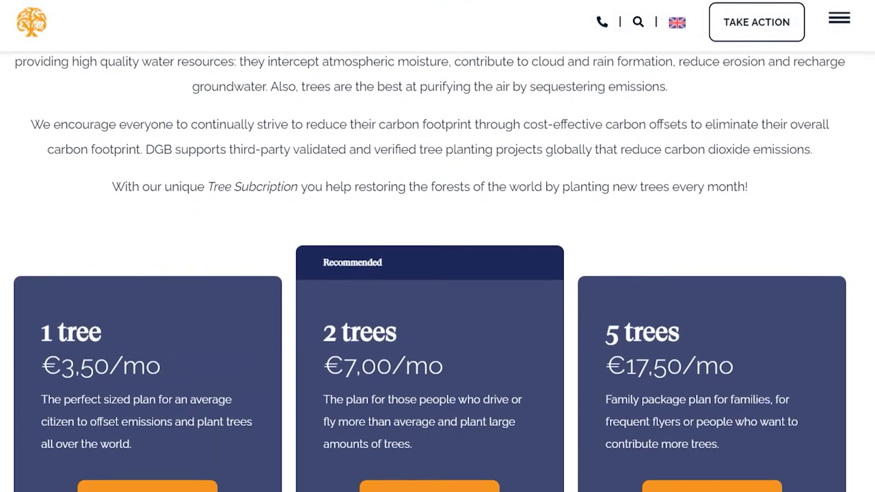
scroll("down", 3)
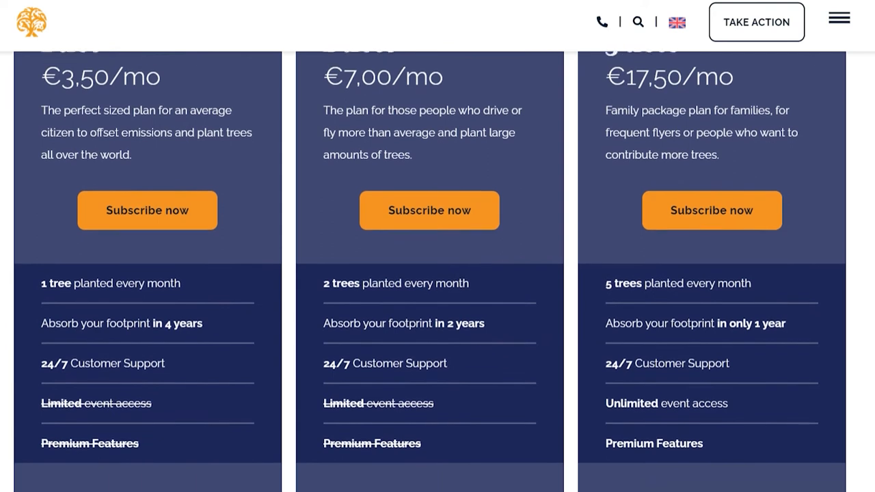
scroll("down", 3)
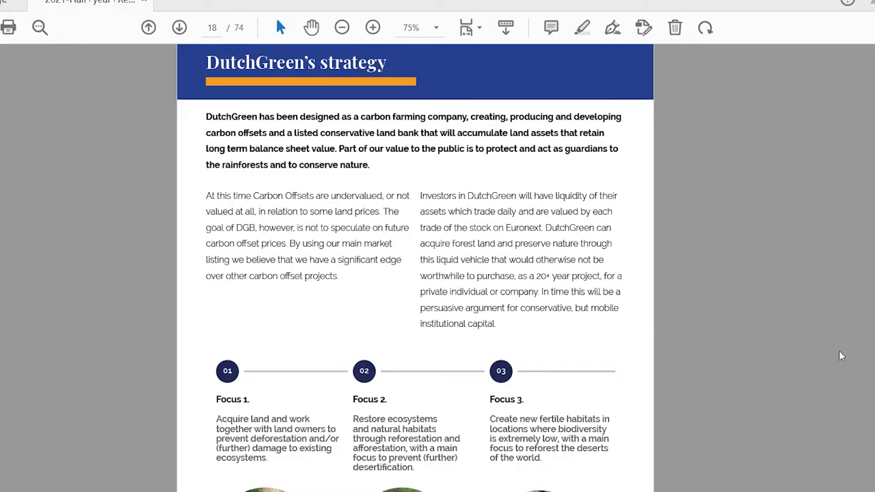
mouse_move(612, 321)
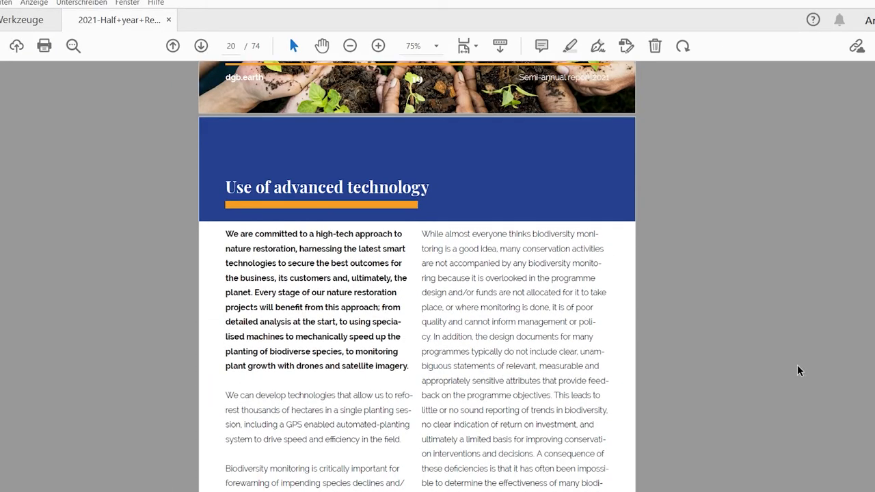
Step: Scroll the report from page 18 to page 20, Use of advanced technology
scroll("down", 3)
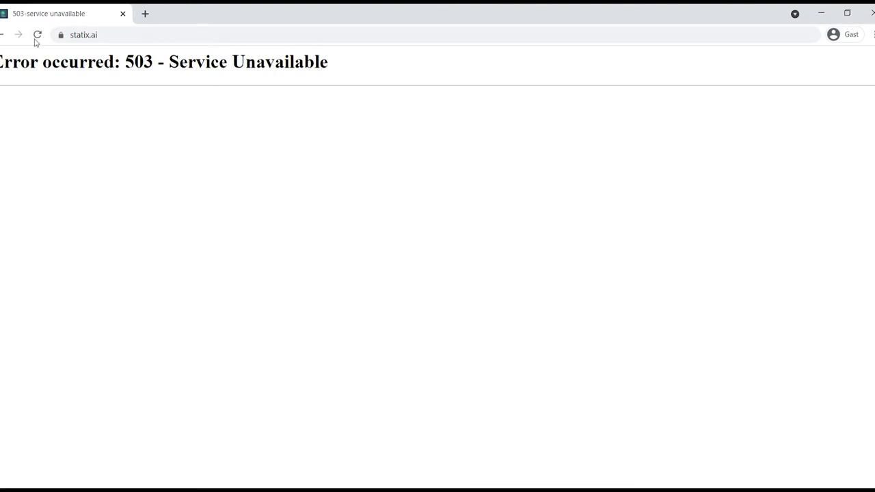
left_click(37, 34)
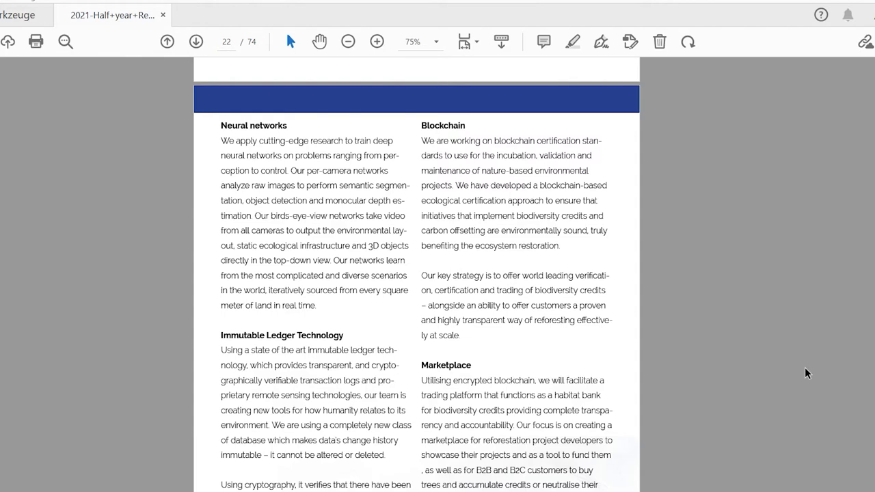
scroll("down", 3)
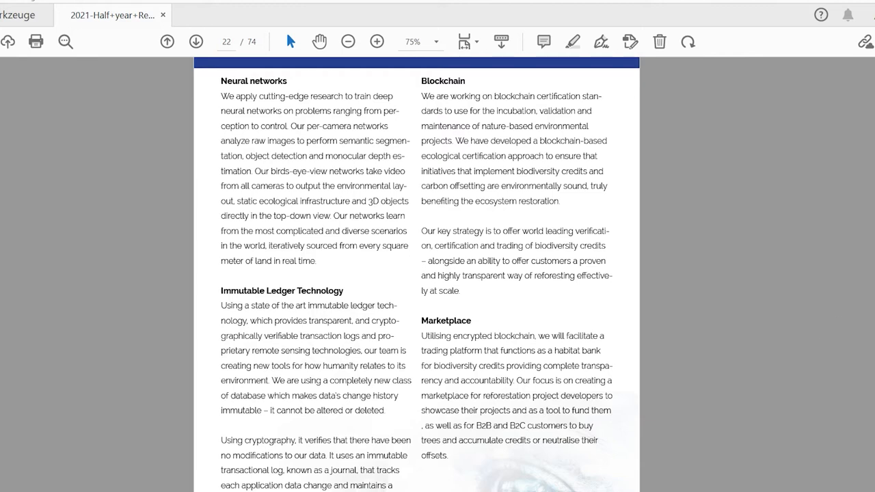
mouse_move(849, 109)
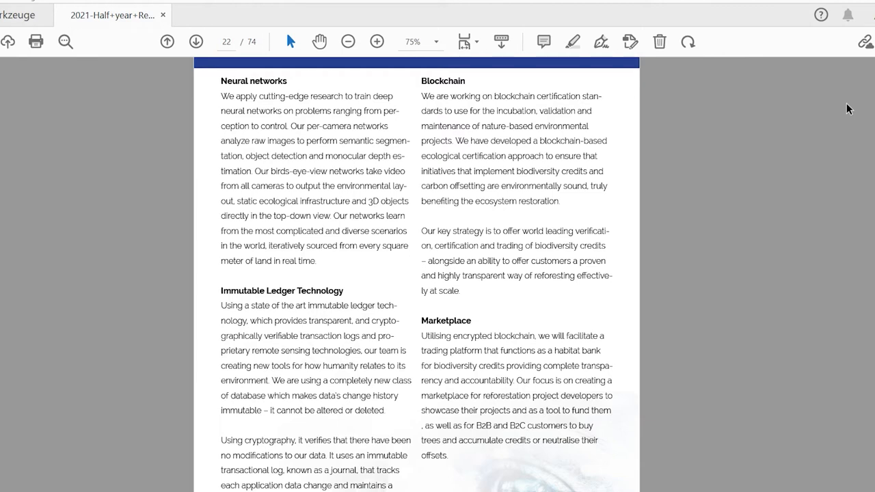
mouse_move(863, 94)
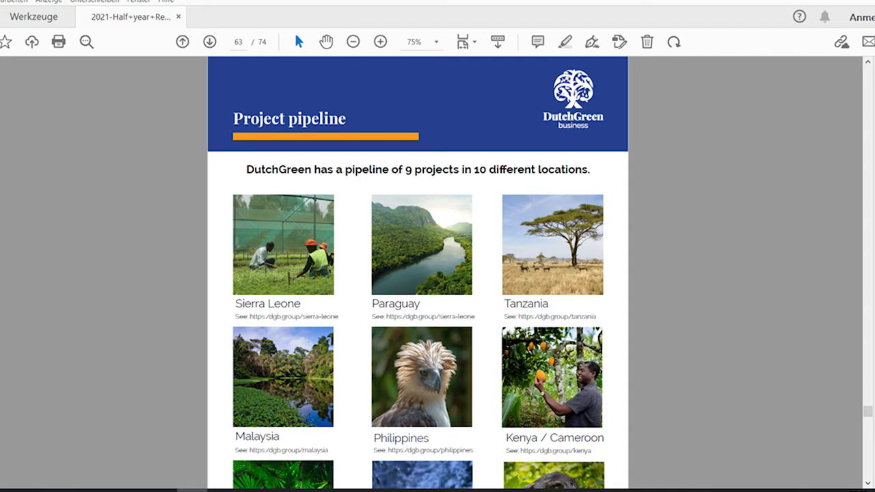
Step: Go to page 63, Project pipeline, in the report
left_click(208, 41)
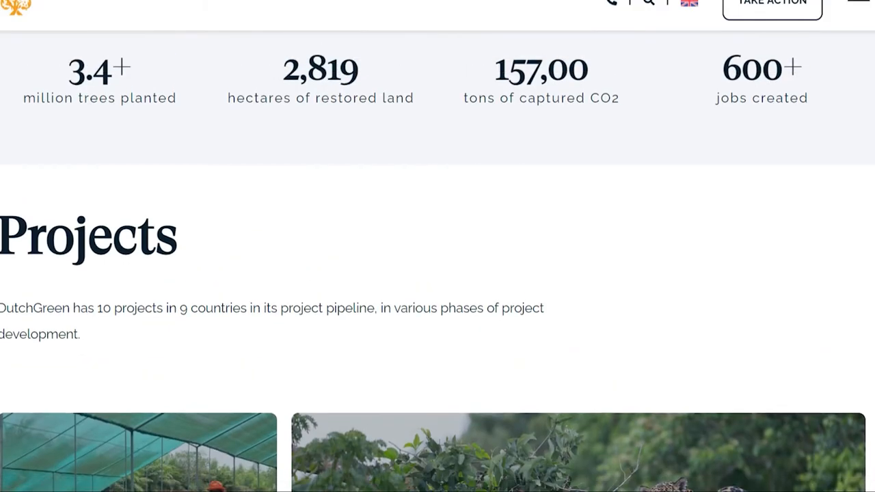
Step: Read the Sierra Leone Miro Forestry project page, then return to the projects grid
scroll("down", 3)
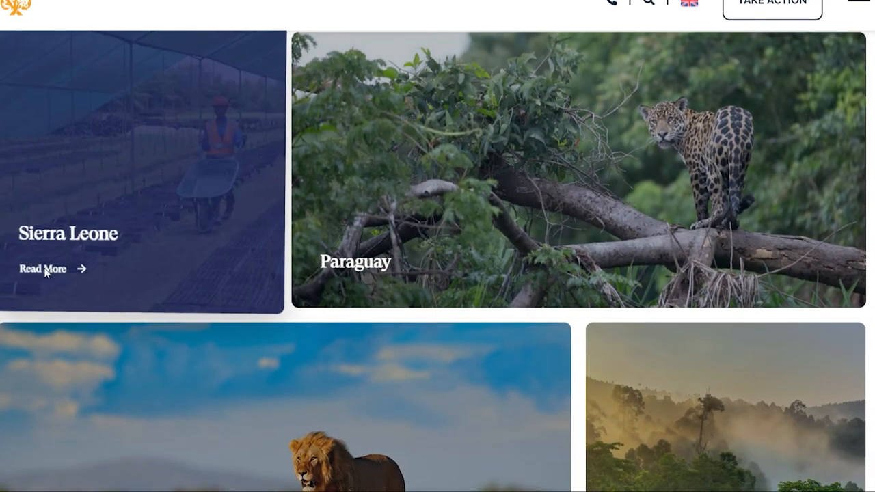
left_click(42, 268)
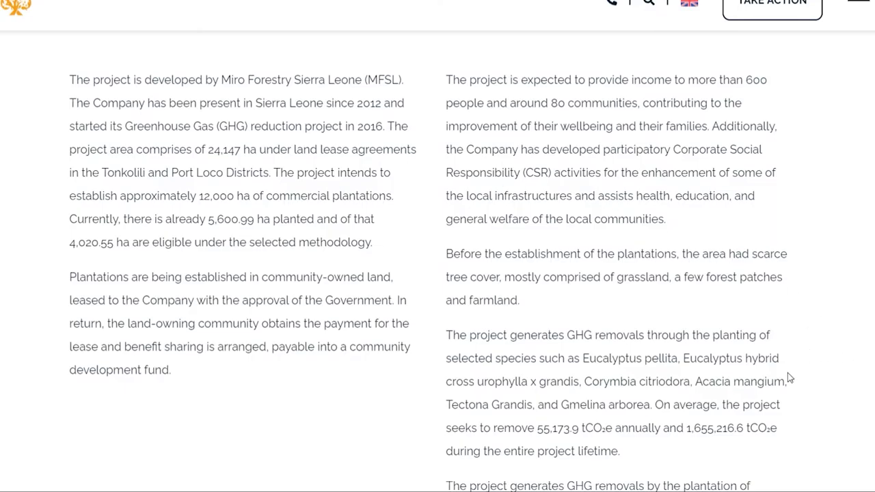
scroll("down", 3)
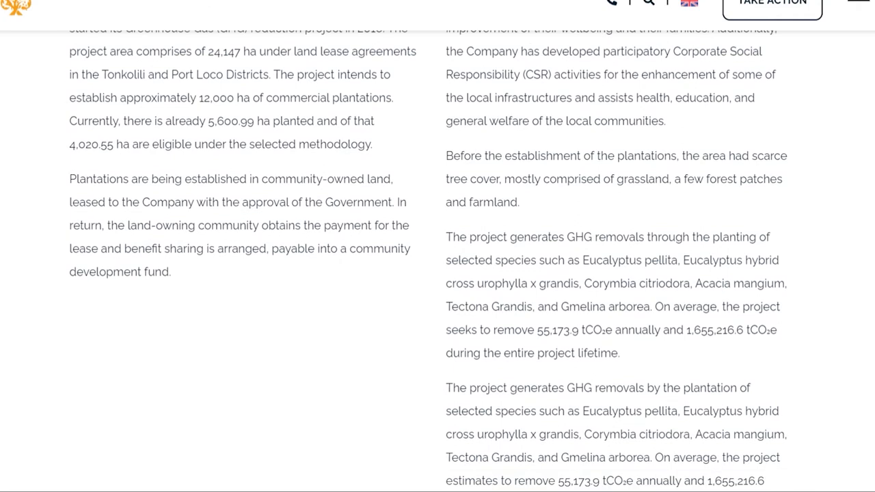
double_click(546, 330)
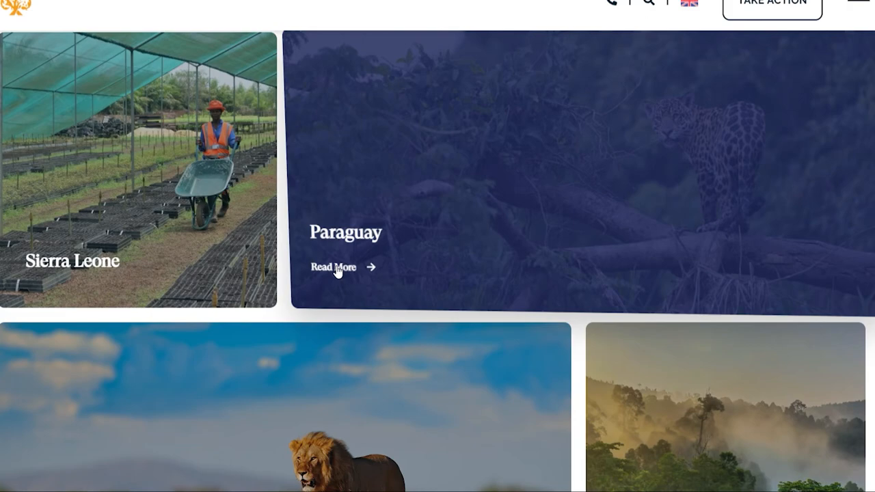
Step: Open the Paraguay project card and read down the Gran Chaco page
left_click(334, 267)
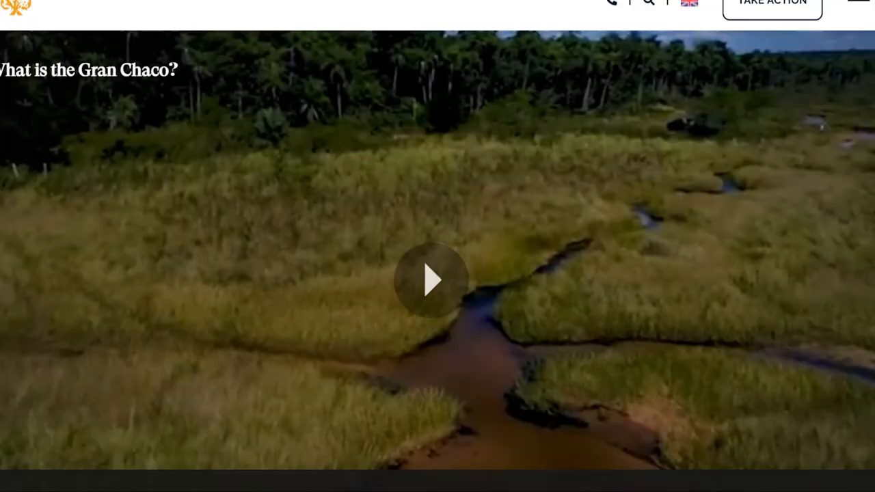
scroll("down", 3)
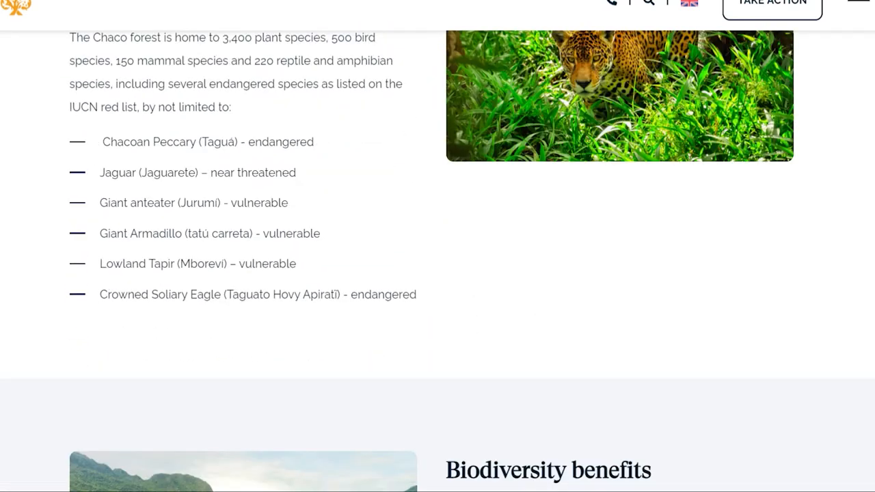
scroll("down", 3)
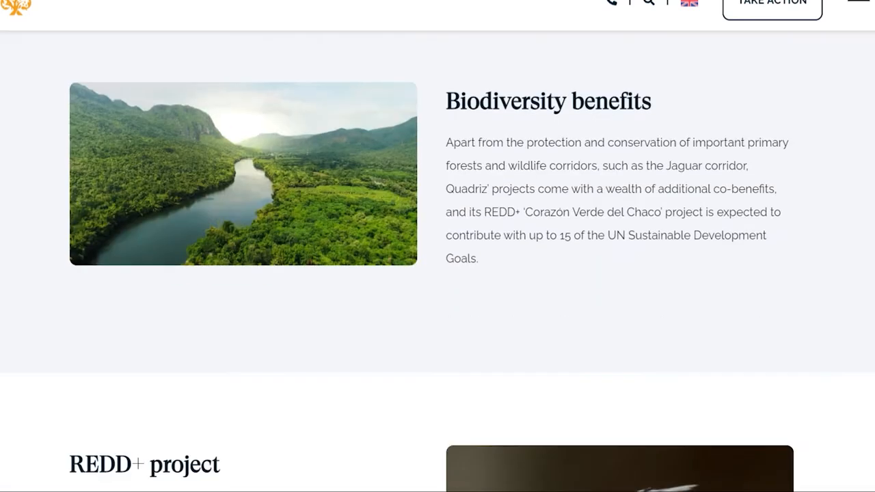
scroll("down", 3)
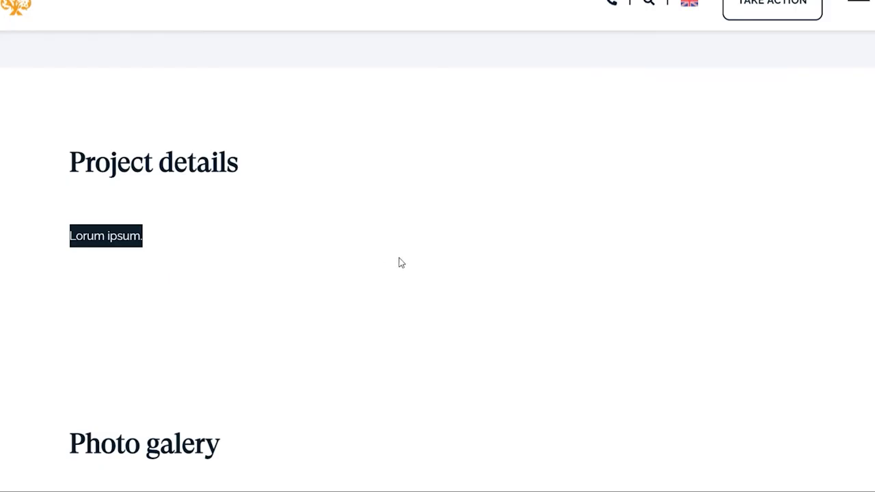
scroll("down", 3)
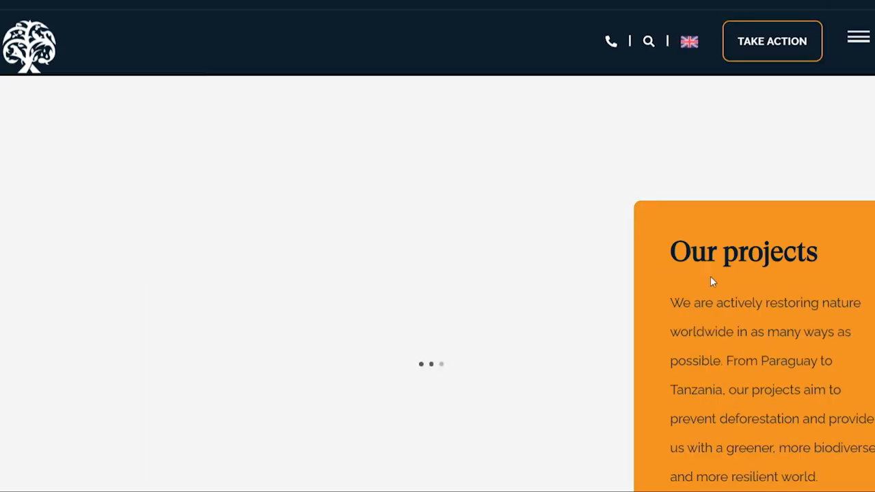
scroll("down", 3)
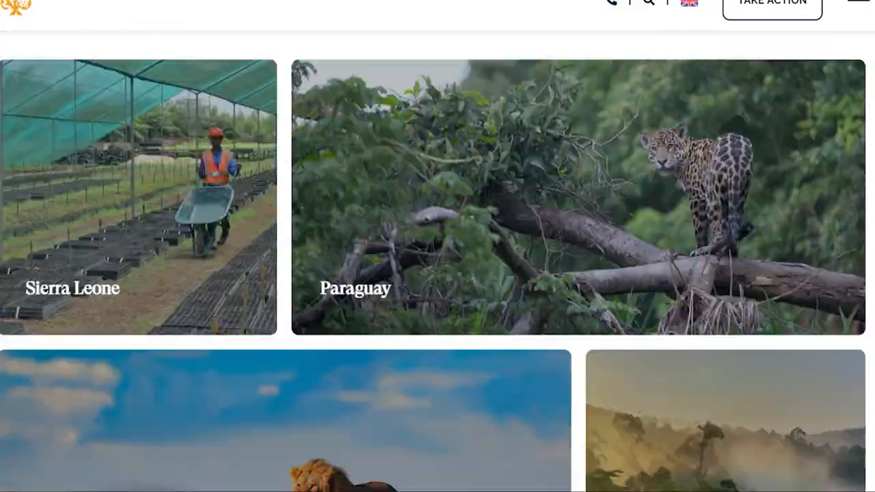
scroll("down", 3)
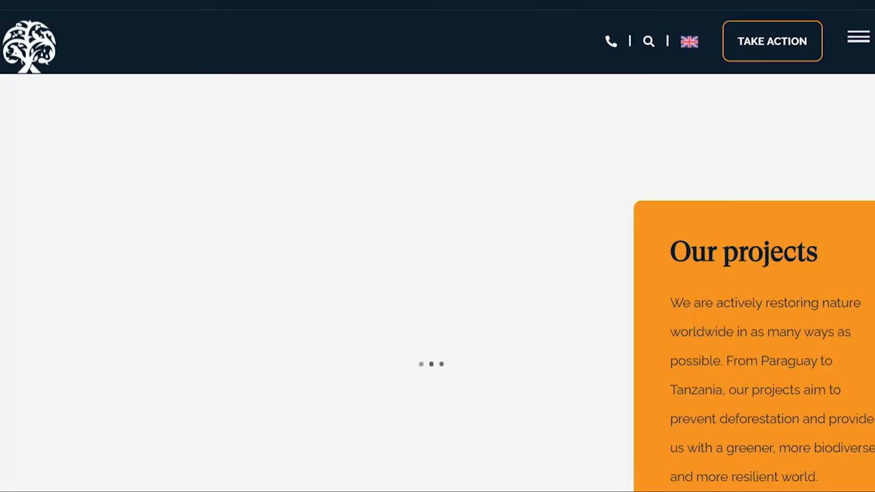
scroll("down", 3)
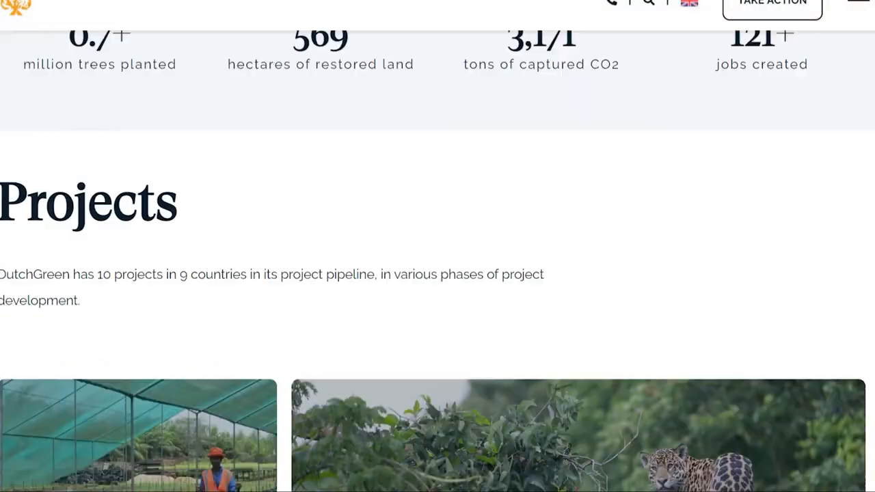
scroll("down", 3)
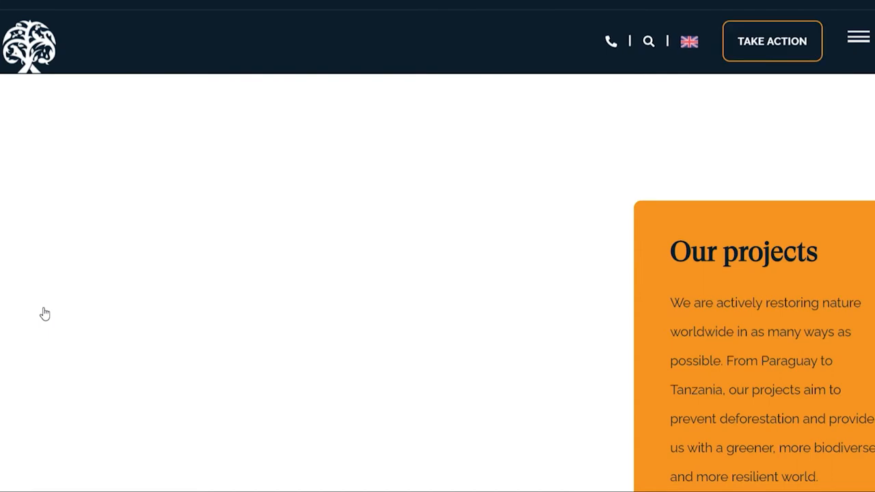
scroll("down", 3)
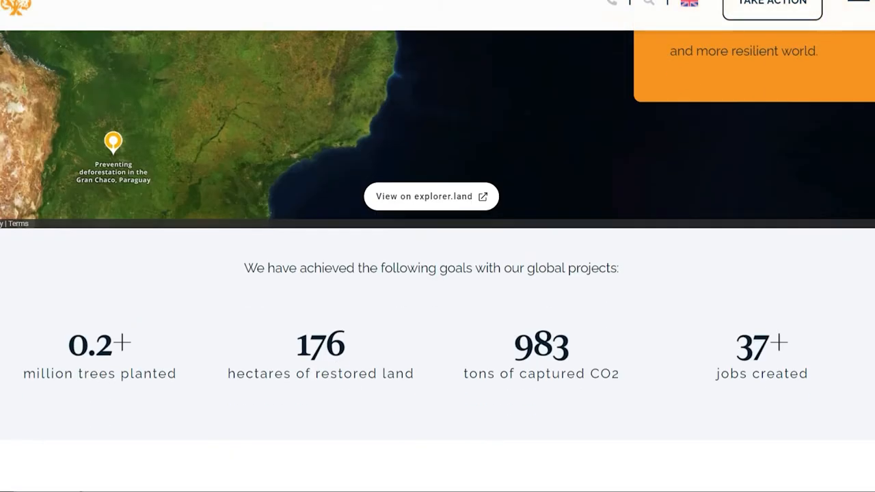
scroll("down", 3)
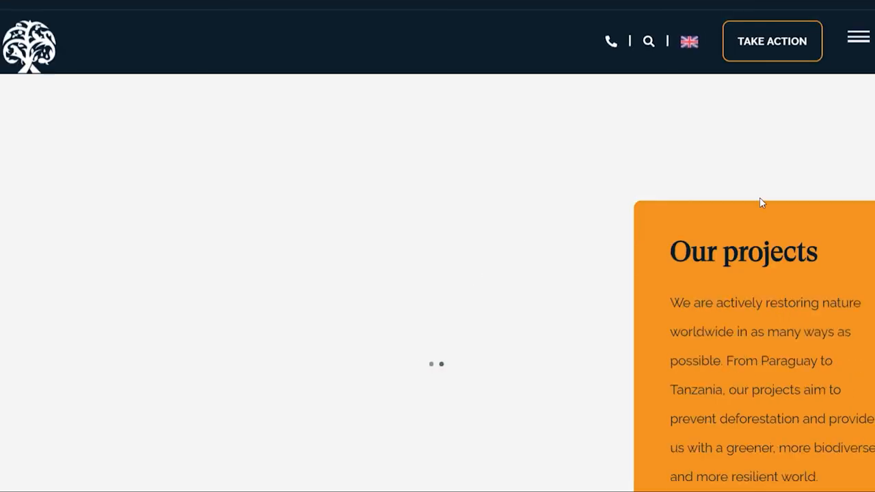
scroll("down", 3)
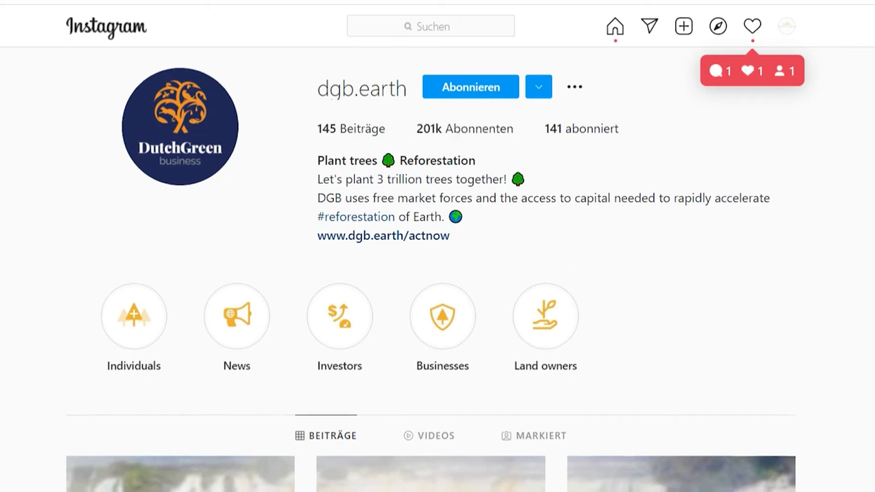
Step: Open the dgb.earth Instagram profile and click into one of its photo posts
left_click(180, 474)
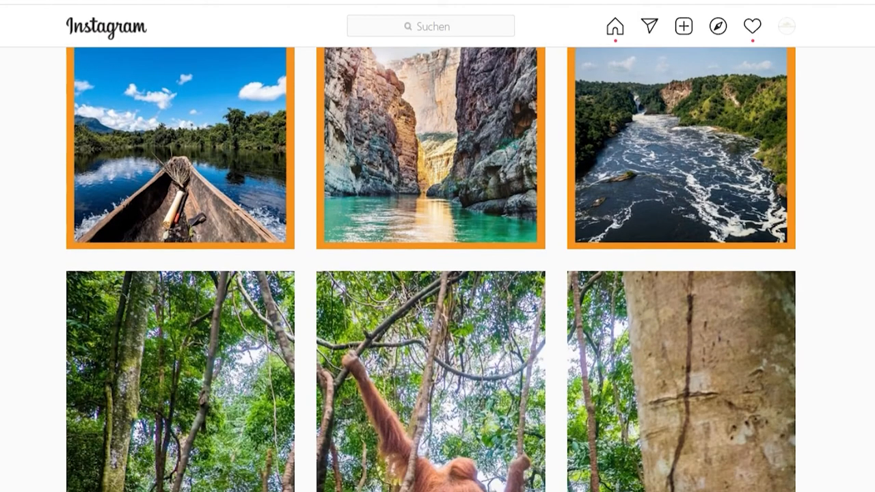
left_click(430, 381)
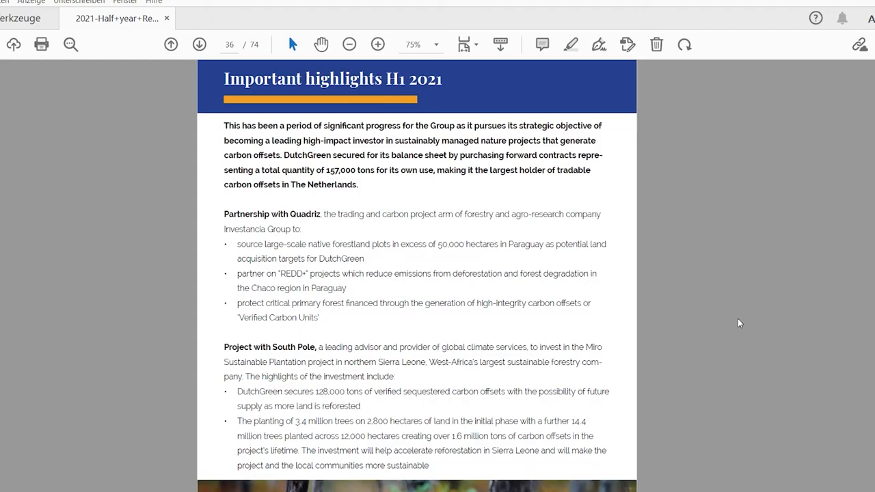
mouse_move(747, 233)
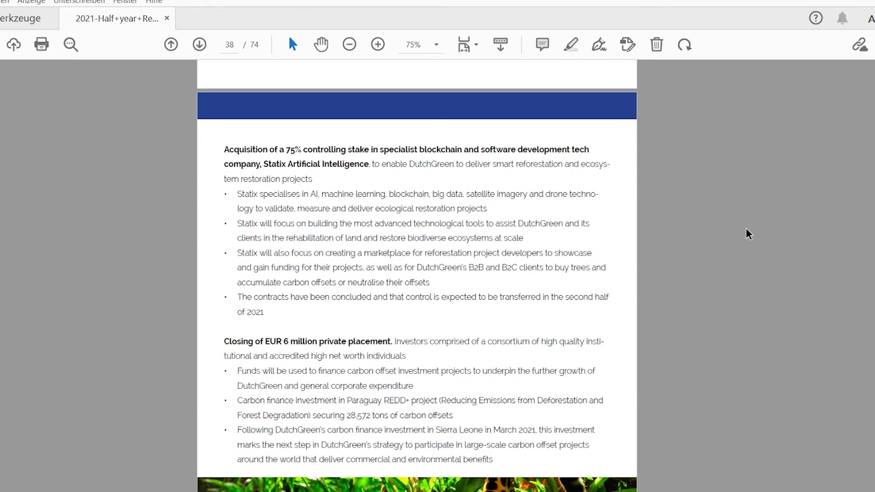
Step: Review page 37 on Green Fuel Investments, then open and close DGB's language dropdown
scroll("down", 3)
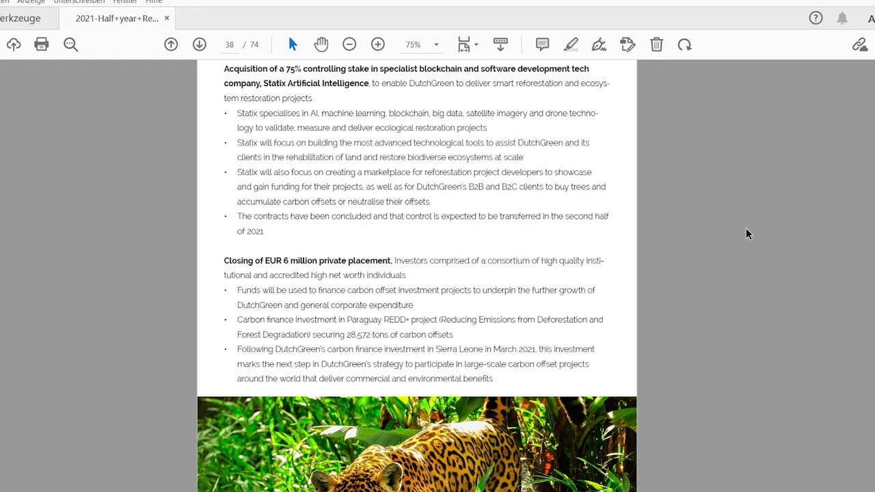
scroll("down", 3)
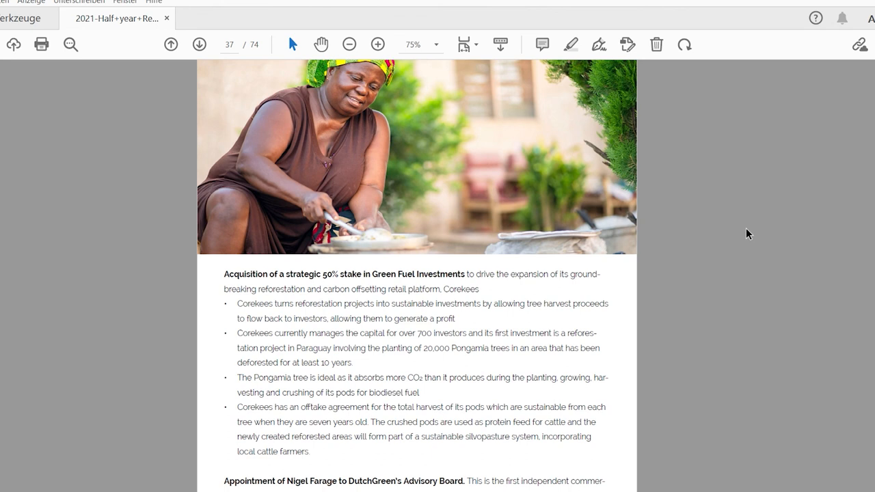
scroll("down", 3)
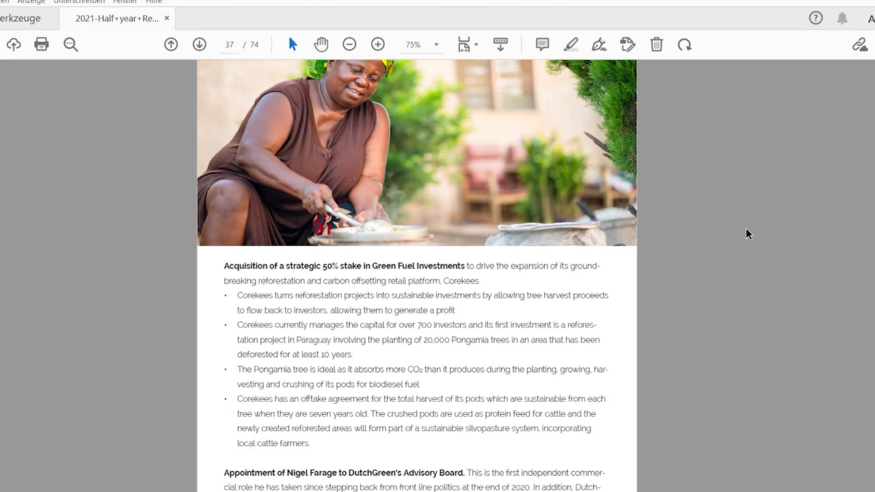
scroll("down", 3)
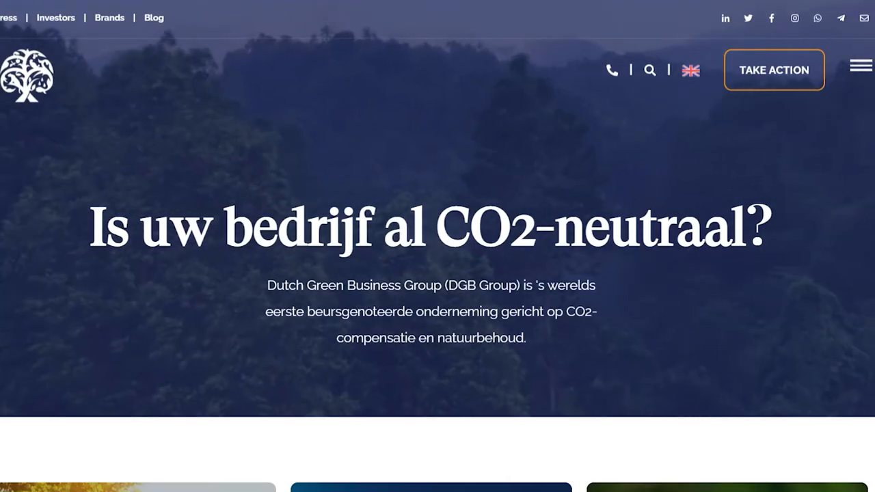
left_click(690, 70)
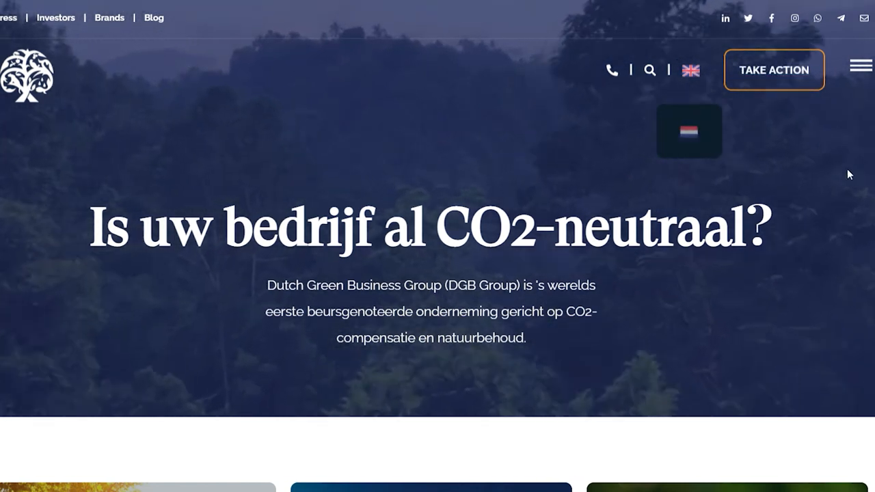
left_click(689, 69)
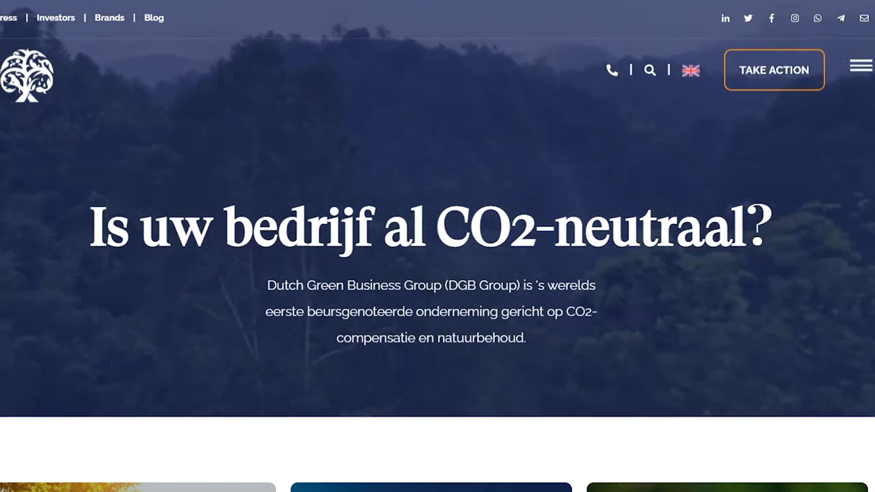